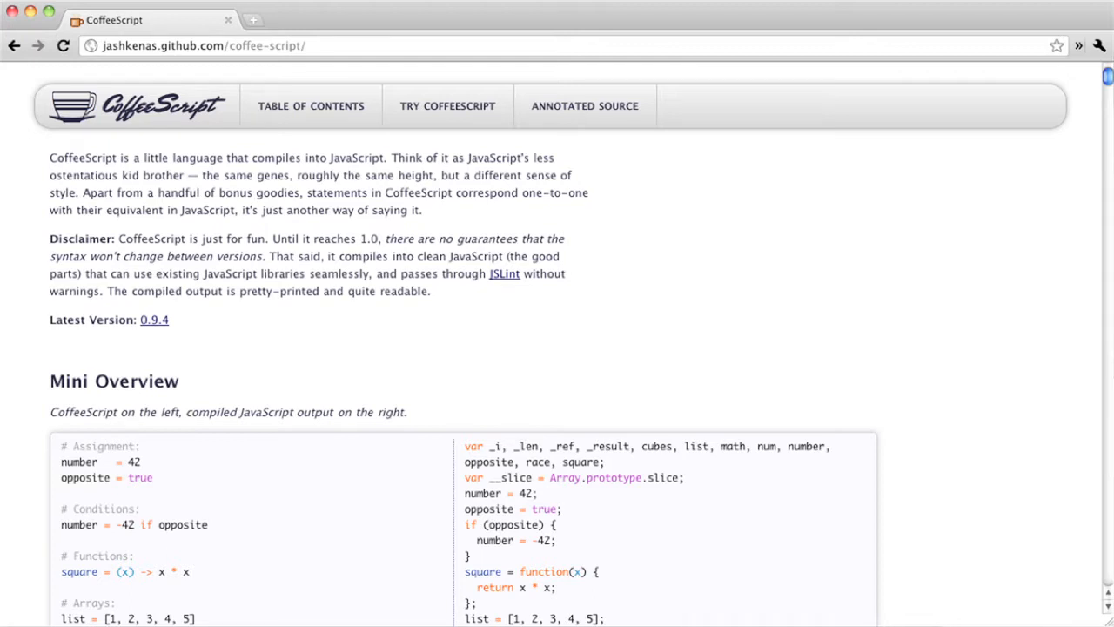
Bring up the Try CoffeeScript editor showing alert "Hello CoffeeScript!" compiled to JavaScript.
click(445, 106)
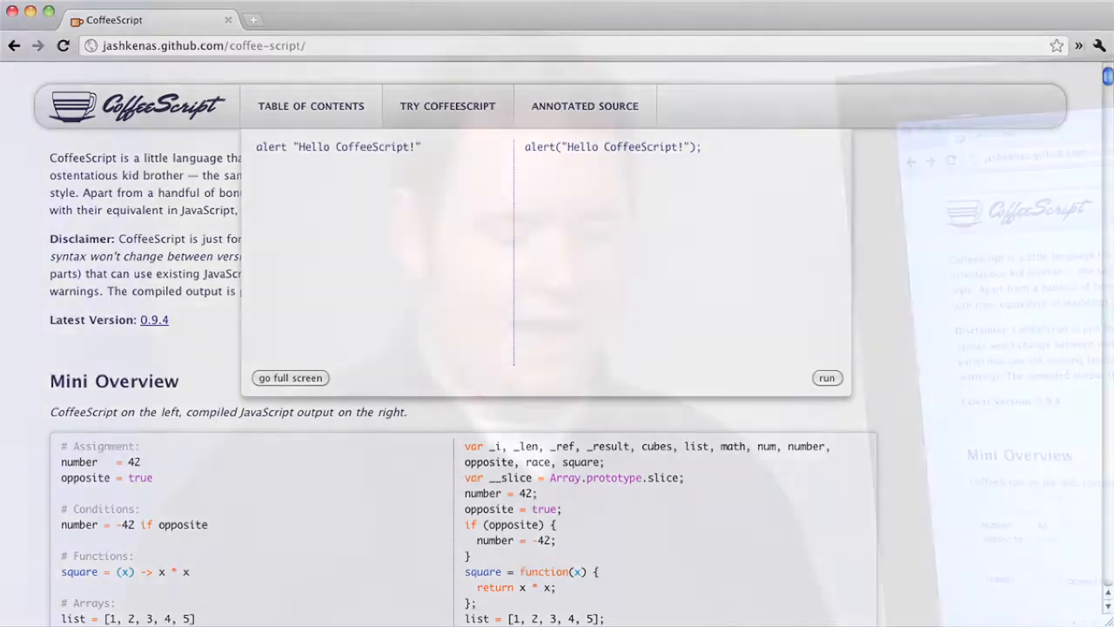